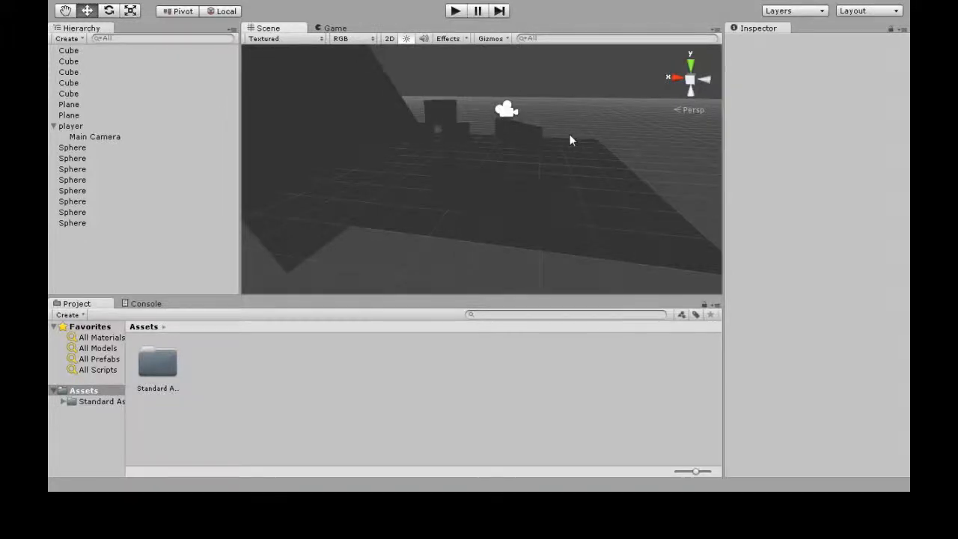
mouse_move(494, 138)
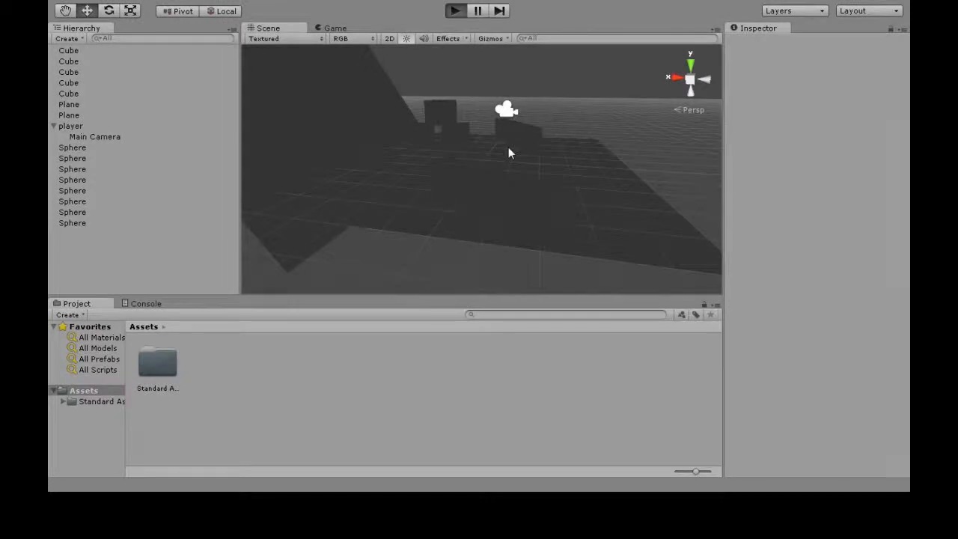
- Run the scene briefly to preview the shapes, then stop it
click(455, 10)
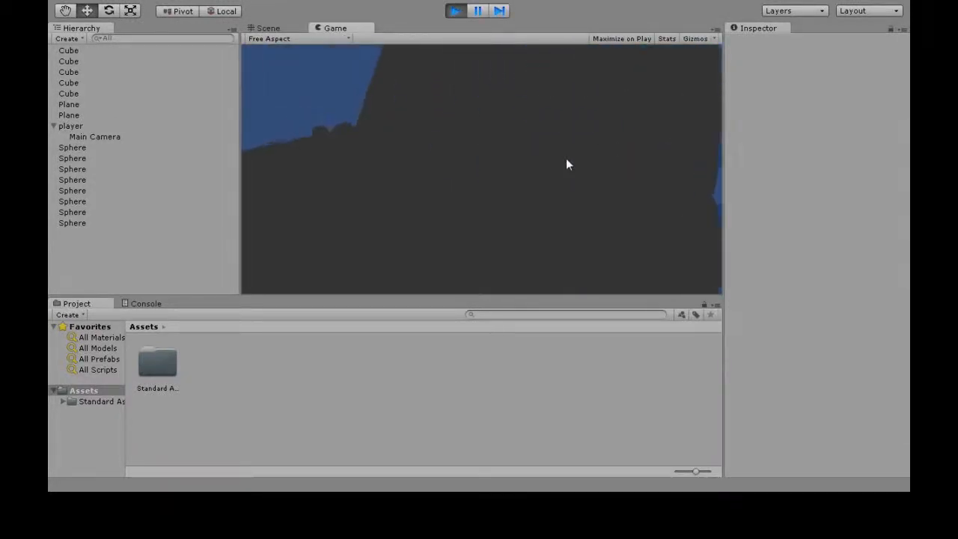
click(266, 27)
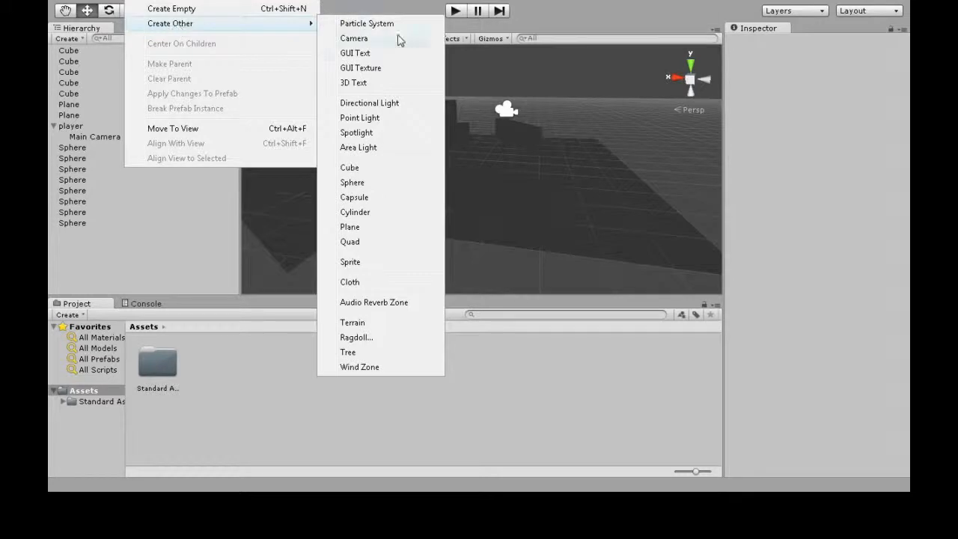
mouse_move(360, 148)
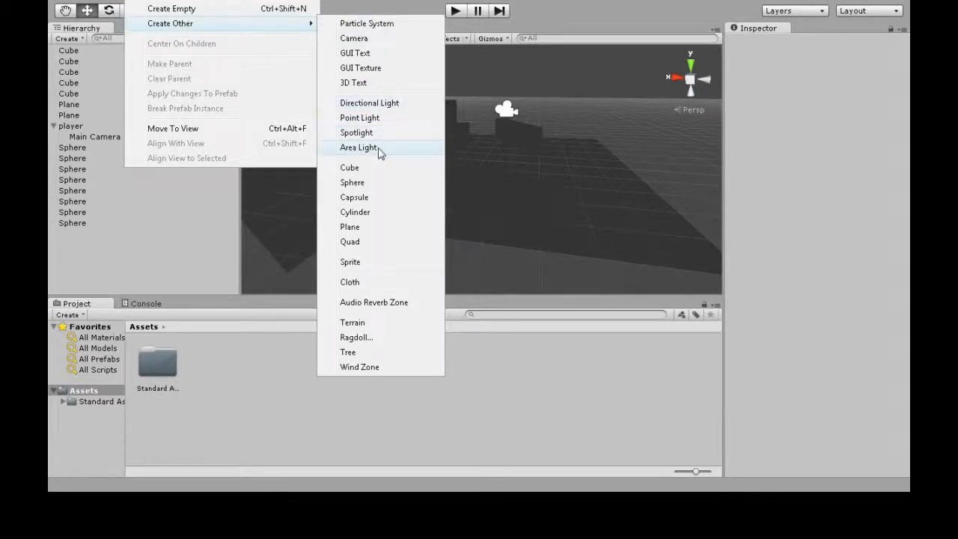
mouse_move(360, 117)
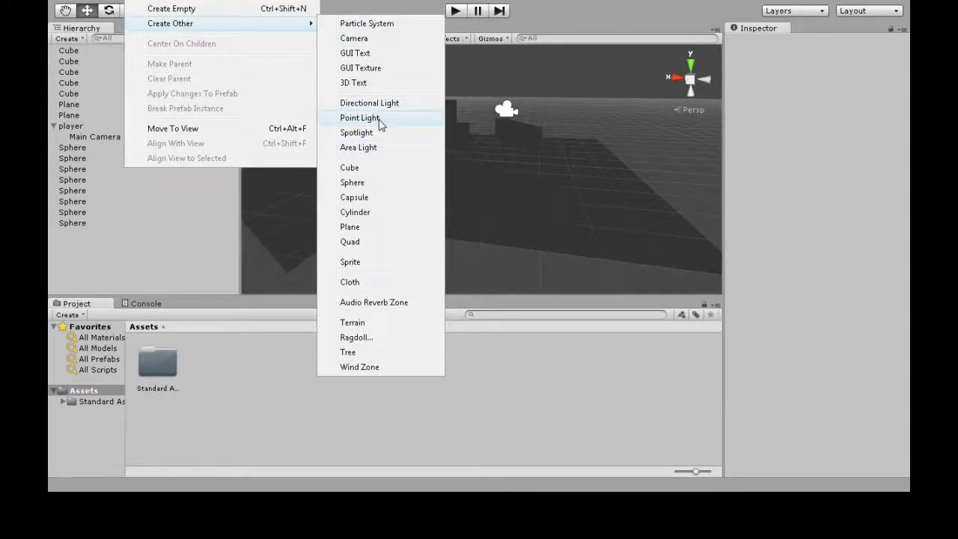
- Add a point light beside the shapes and settle its intensity at 0.4 after trying about 3.8
click(360, 117)
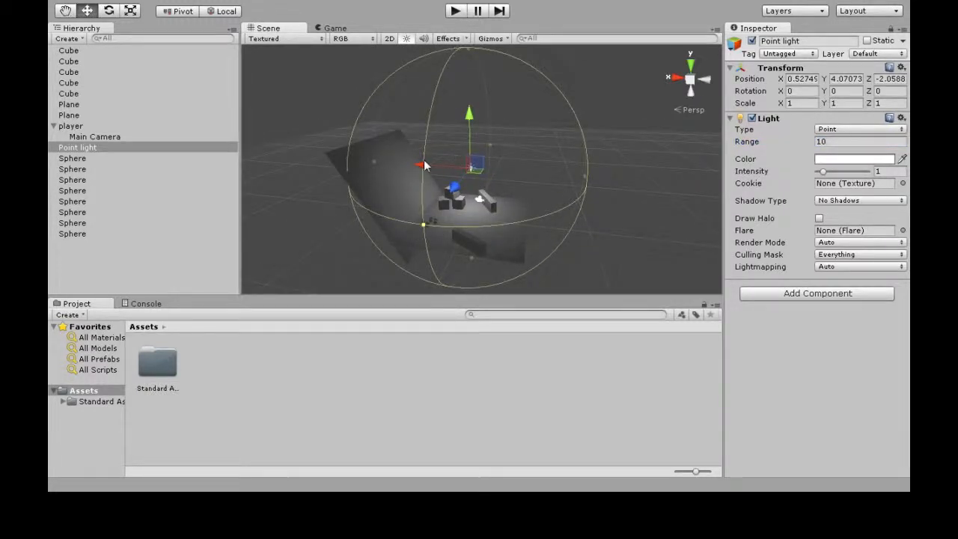
drag(422, 165, 644, 180)
text(50)
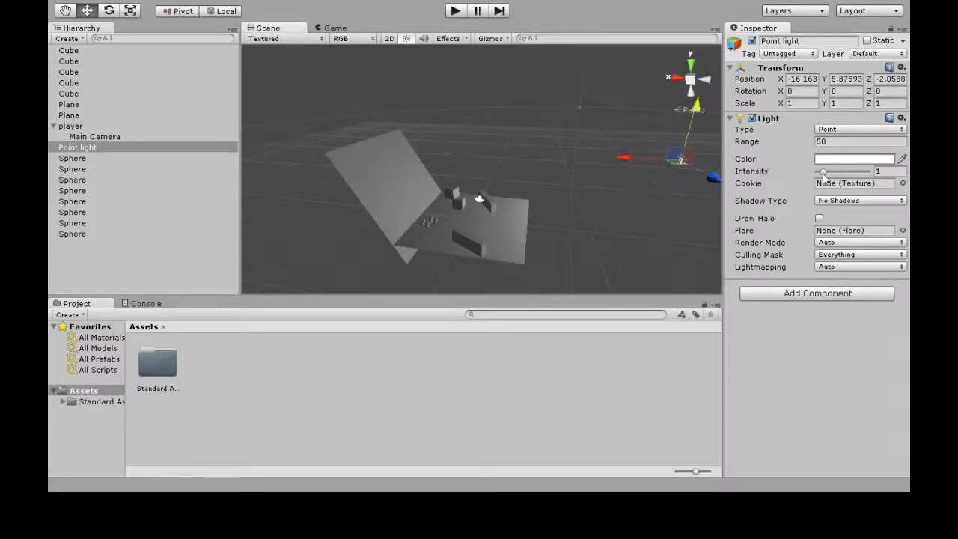
drag(823, 171, 841, 170)
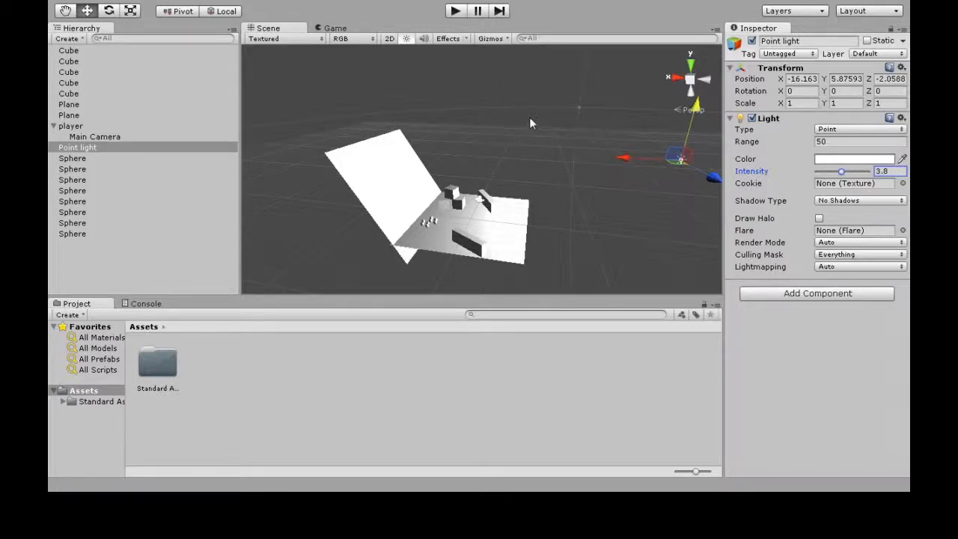
drag(841, 171, 822, 171)
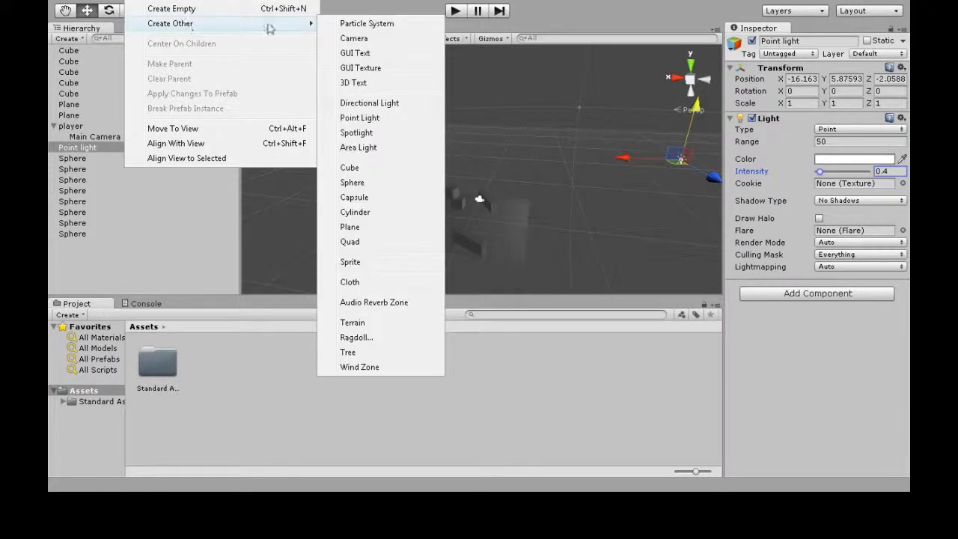
- Add a directional light and angle it in the Scene view to light the shapes
click(369, 102)
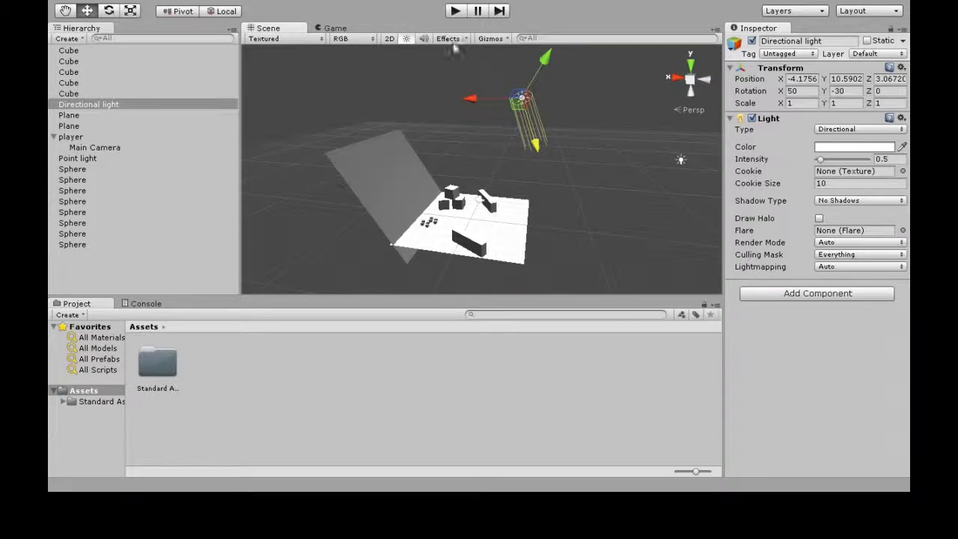
drag(521, 98, 551, 142)
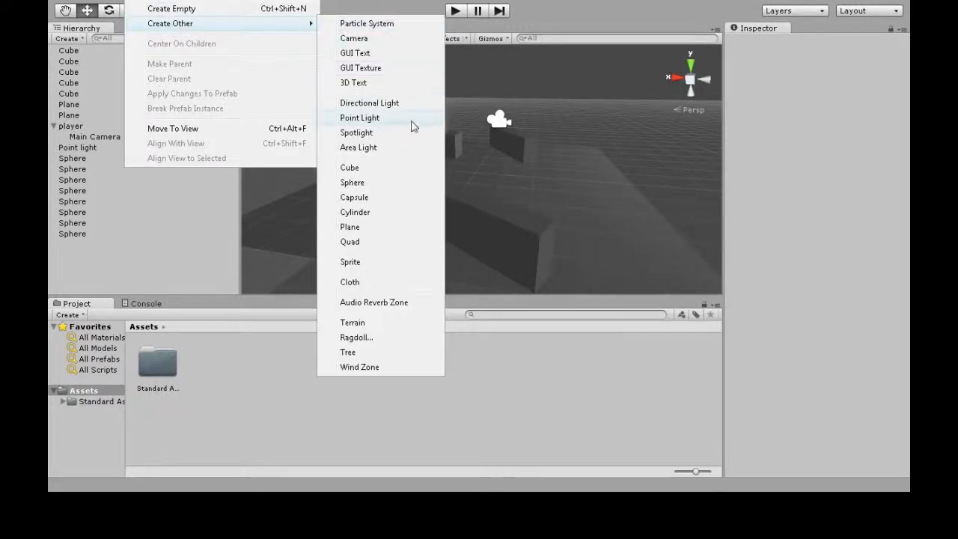
- Add a spotlight over the shapes and set its colour to red (R 255, G 0, B 0)
click(356, 132)
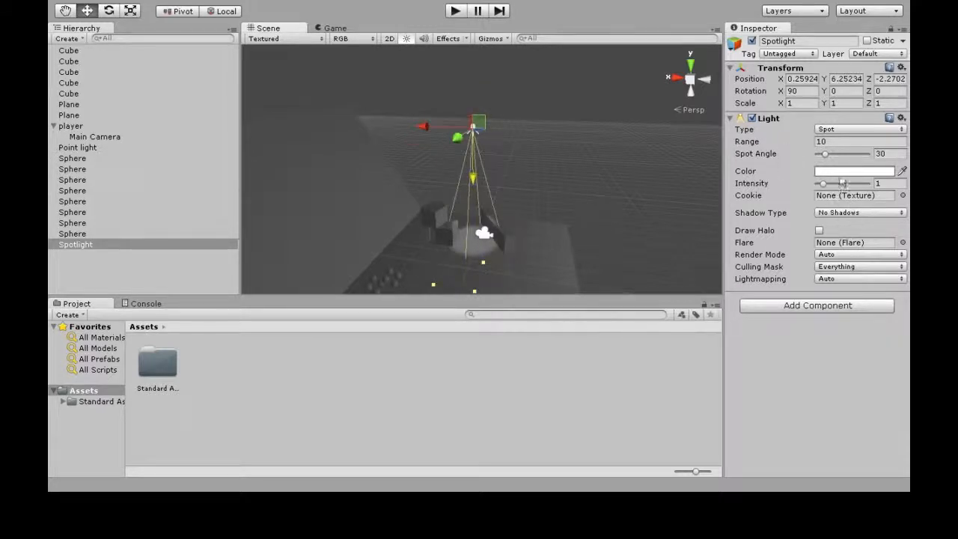
click(853, 171)
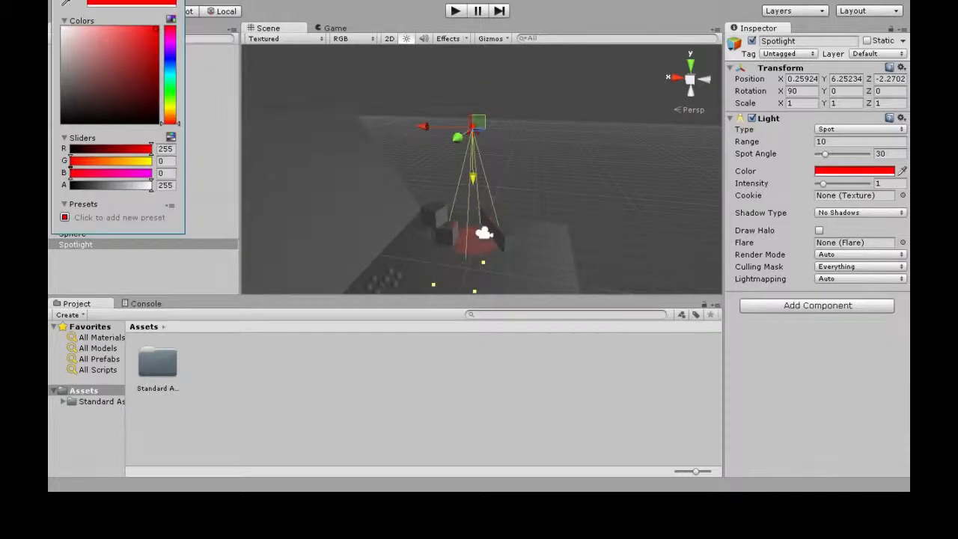